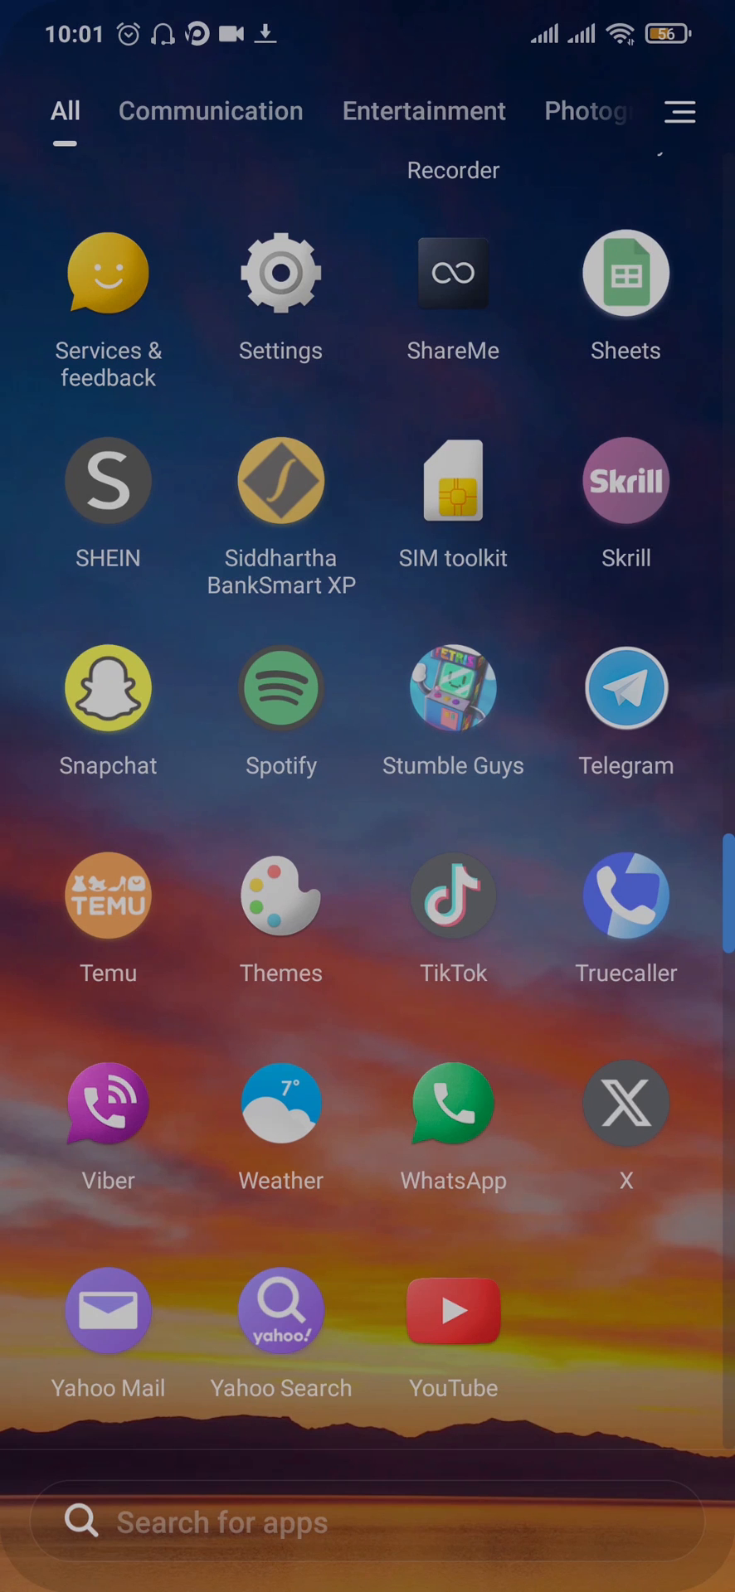
# Scroll the app drawer to reach and launch Gmail.
pyautogui.scroll(3)
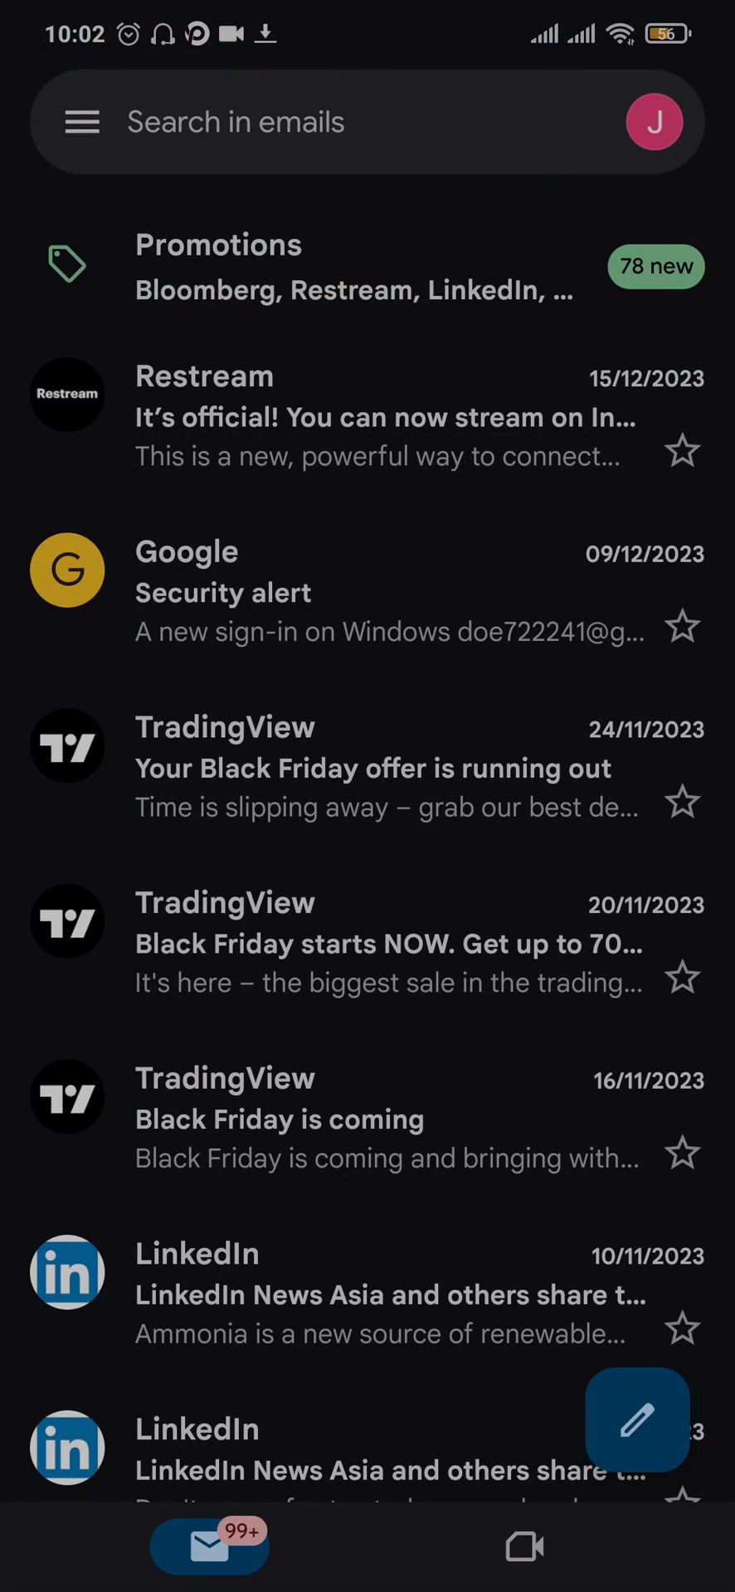
# From the profile avatar, choose 'Manage accounts on this device' to reach Accounts & sync.
pyautogui.click(652, 121)
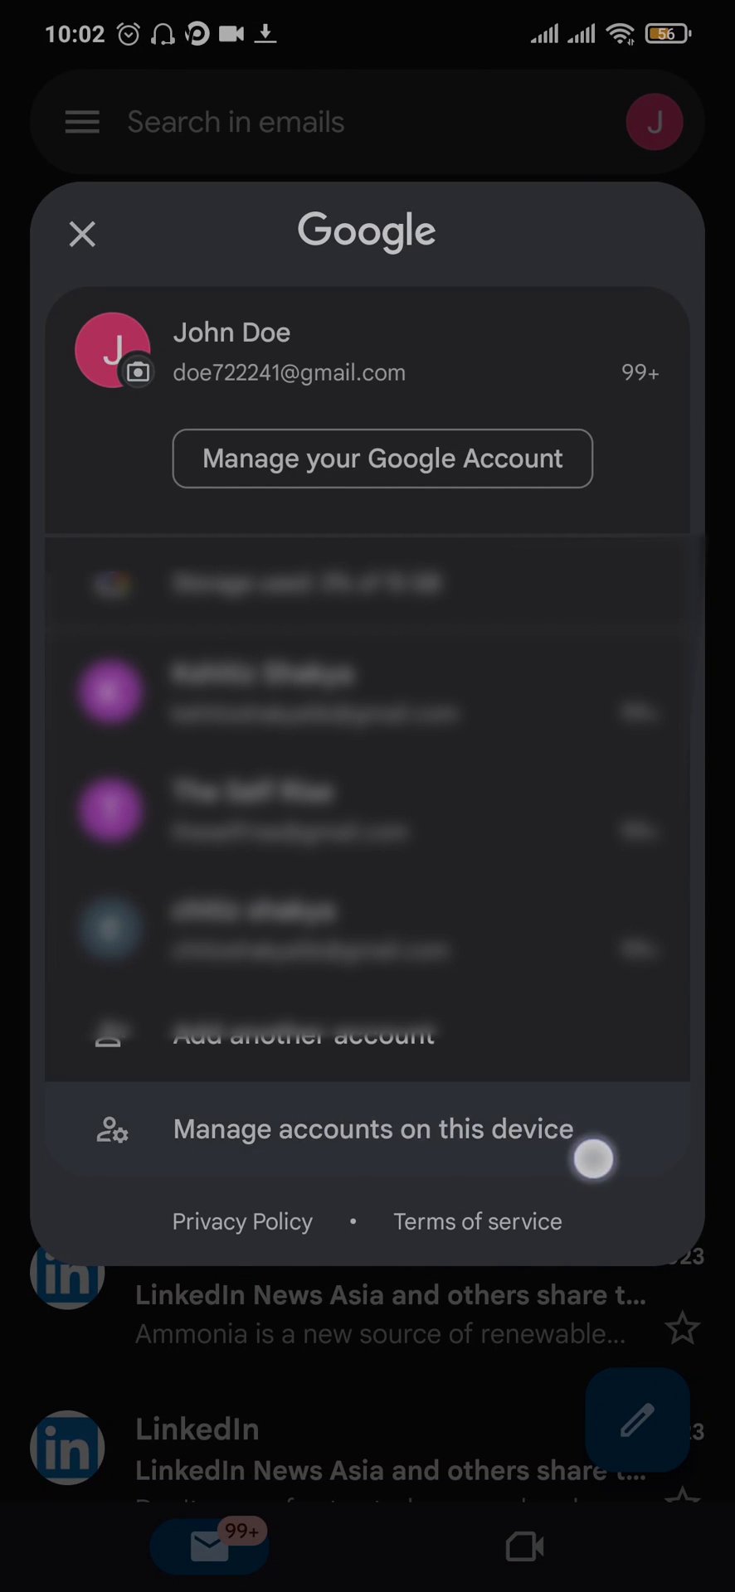
pyautogui.click(373, 1129)
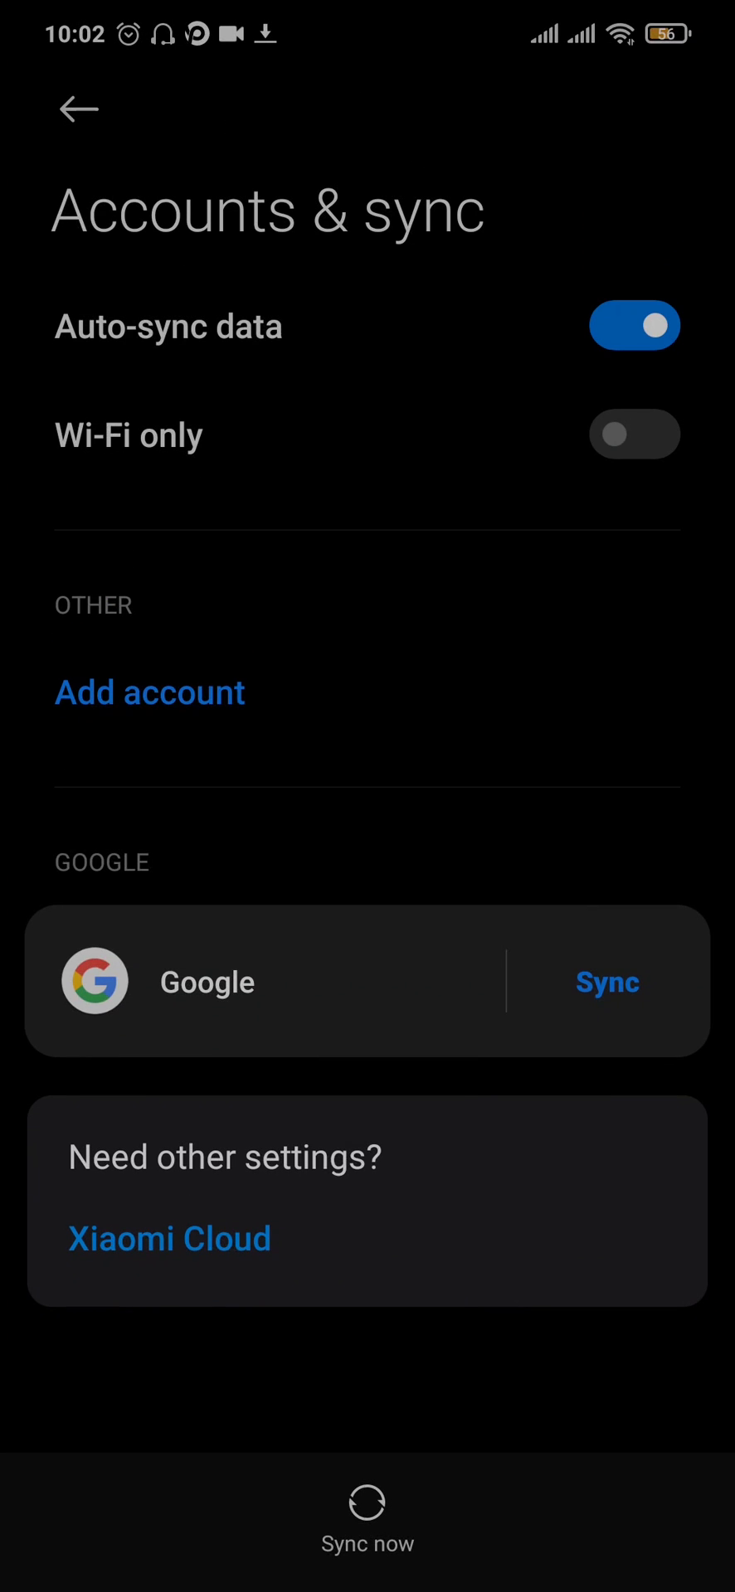
# Select the expired Google account's sync settings and bring up its More options for removal.
pyautogui.click(202, 980)
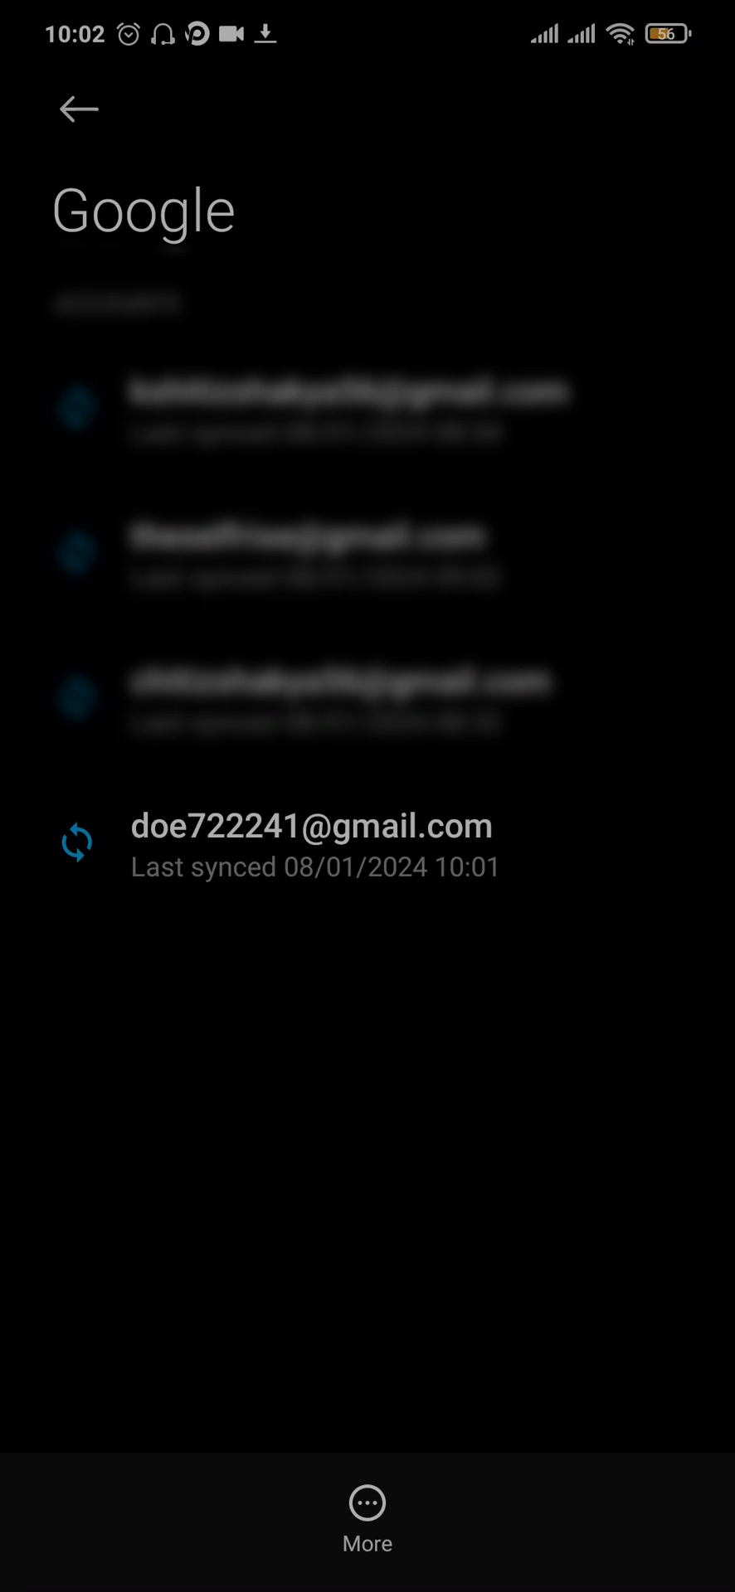
pyautogui.click(315, 844)
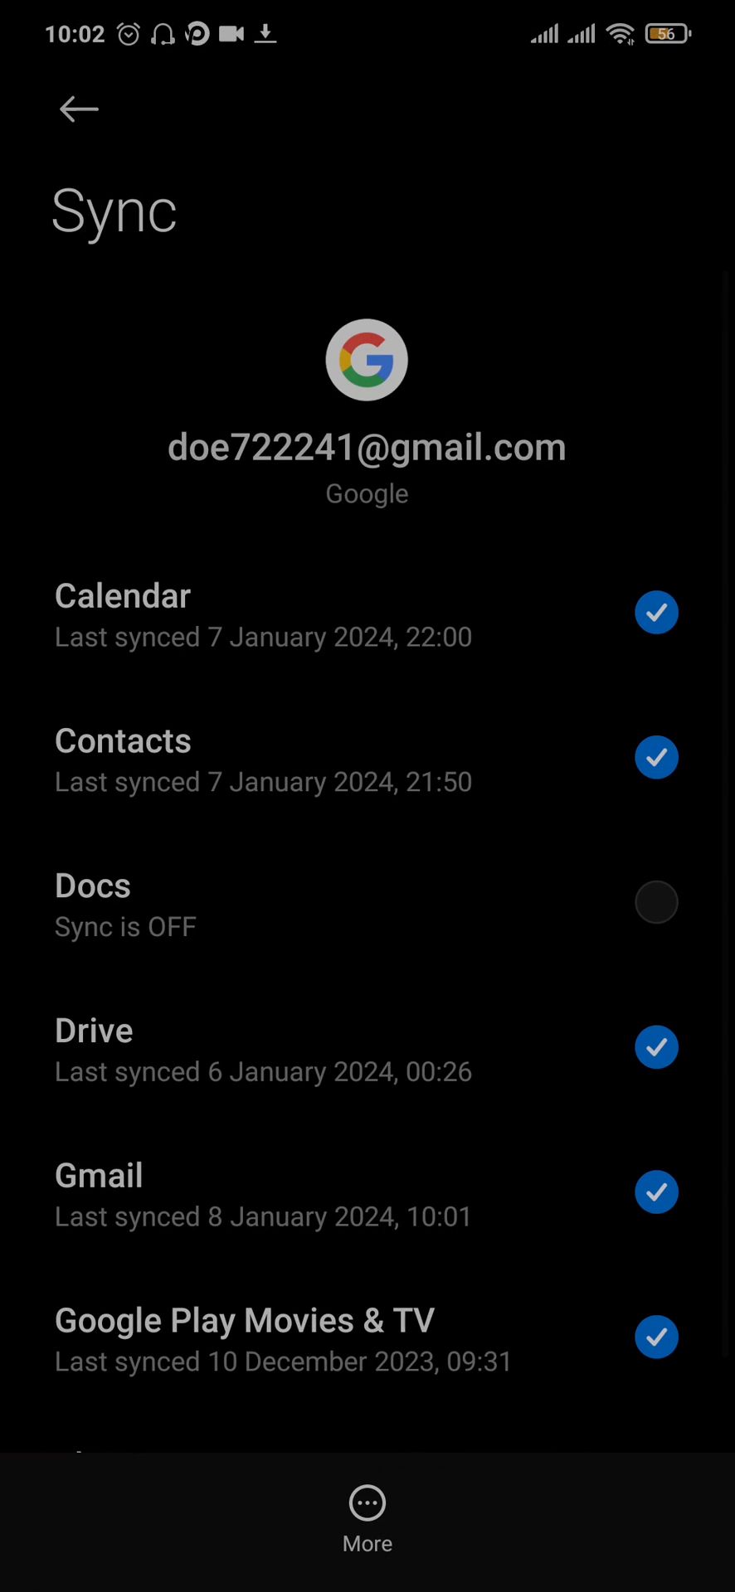
pyautogui.click(365, 1517)
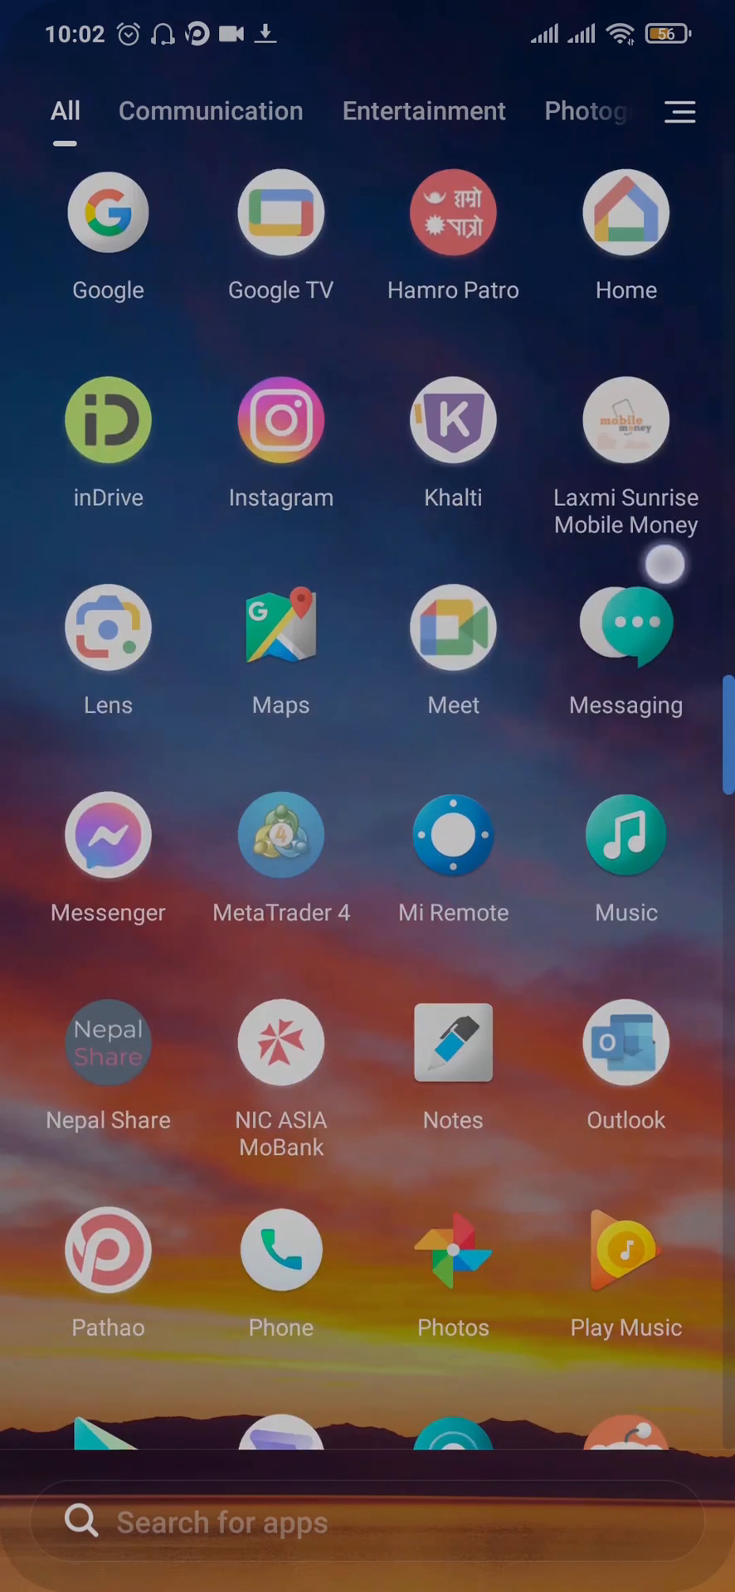
pyautogui.scroll(3)
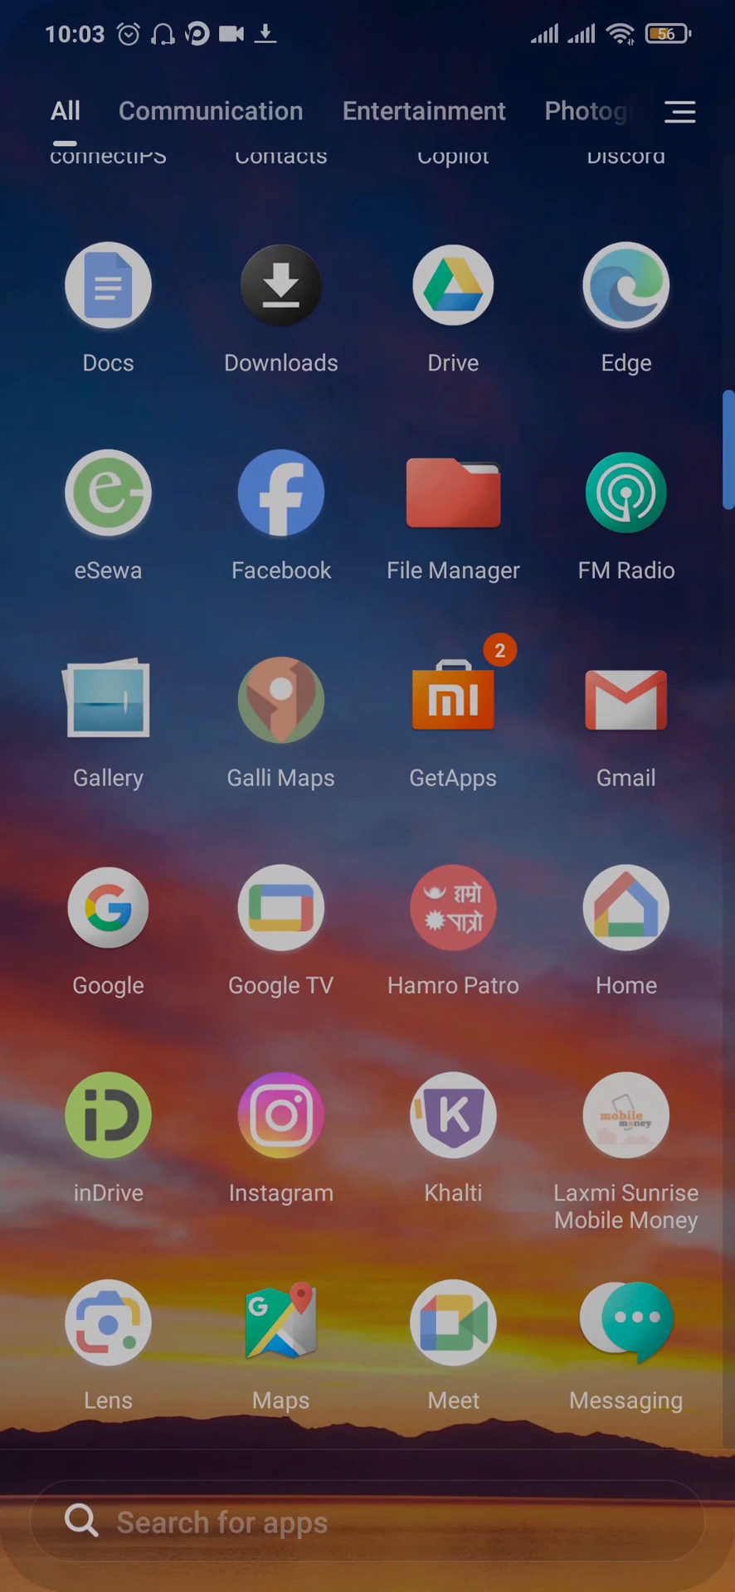
pyautogui.scroll(3)
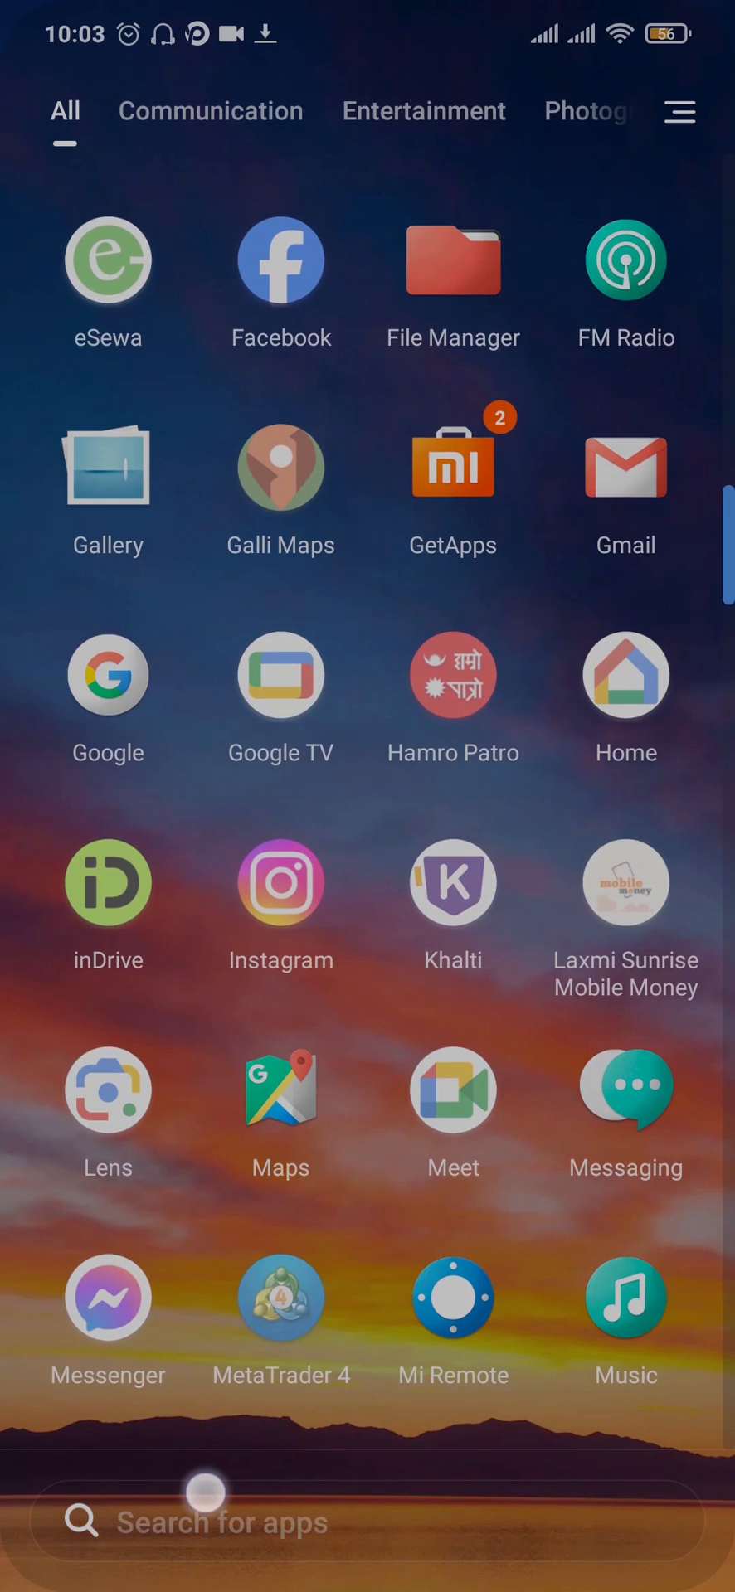
pyautogui.click(627, 468)
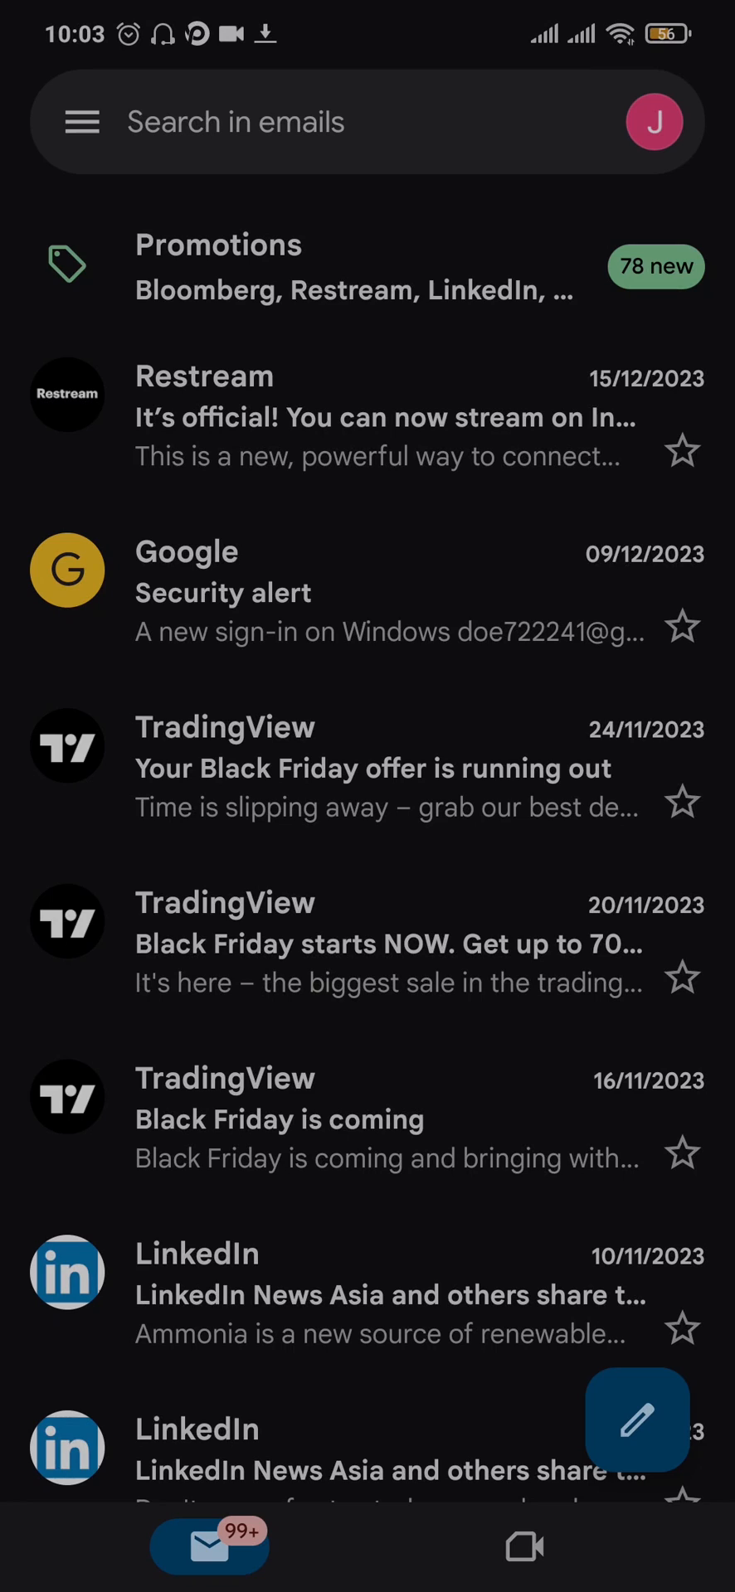
pyautogui.press('home')
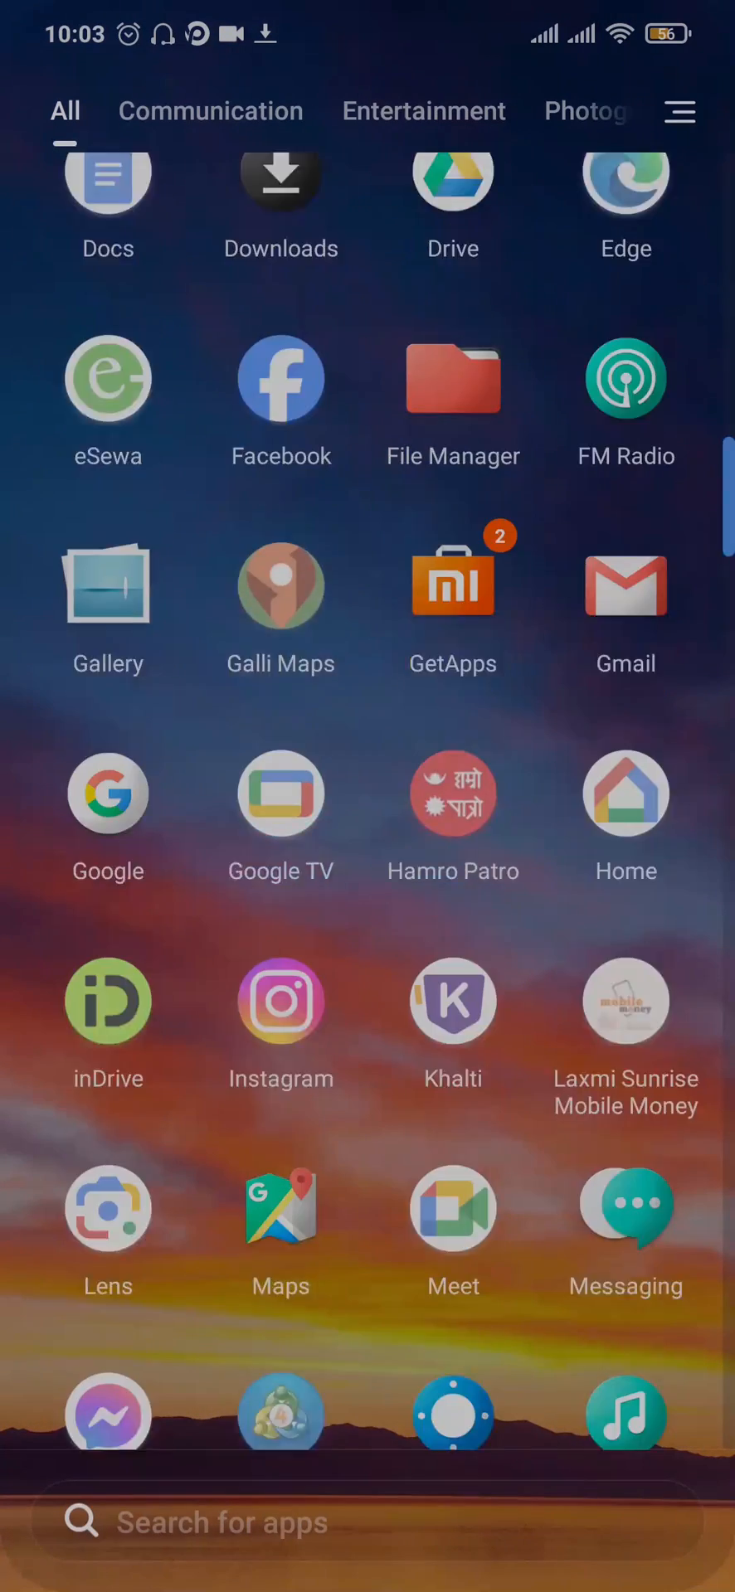
pyautogui.scroll(-3)
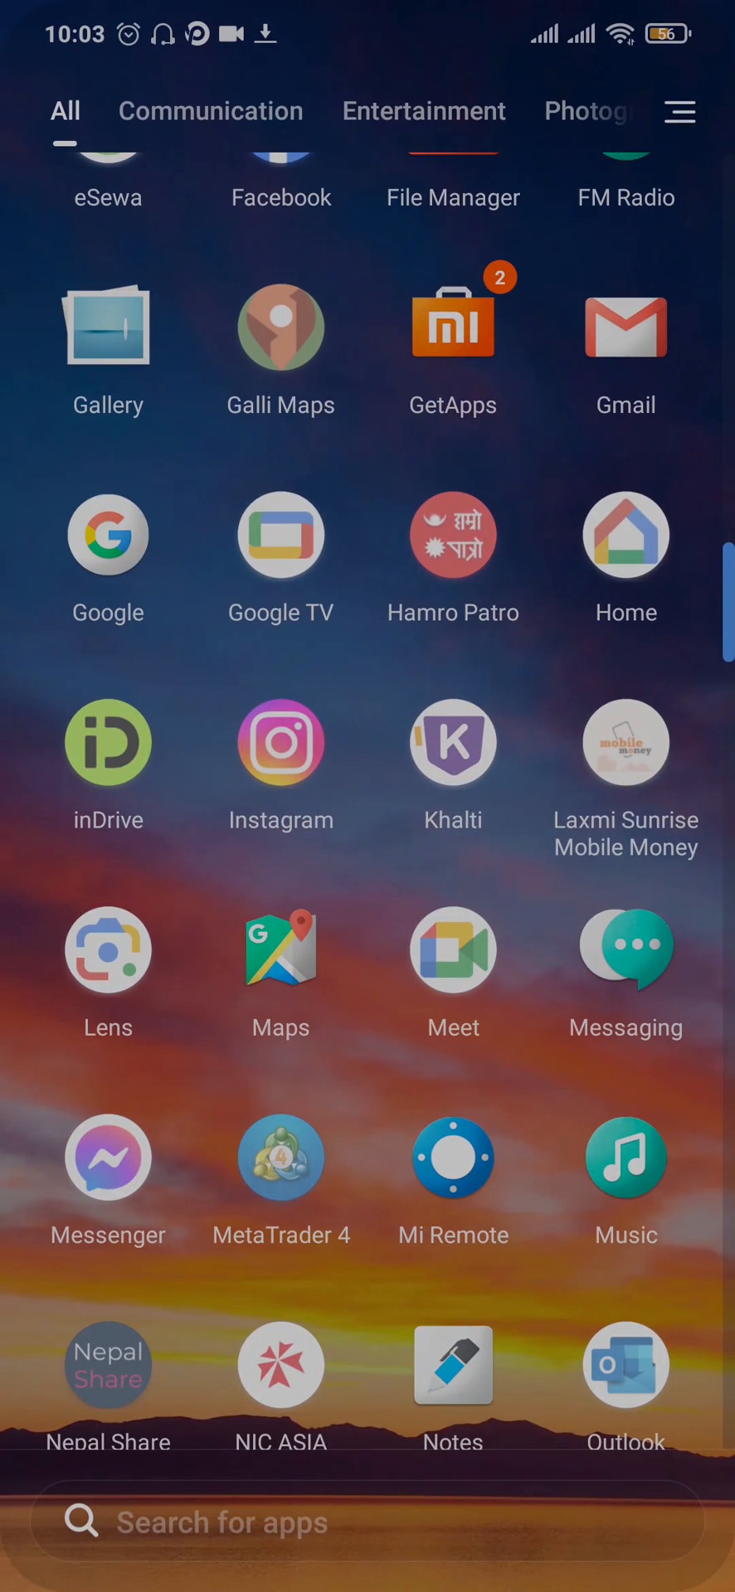